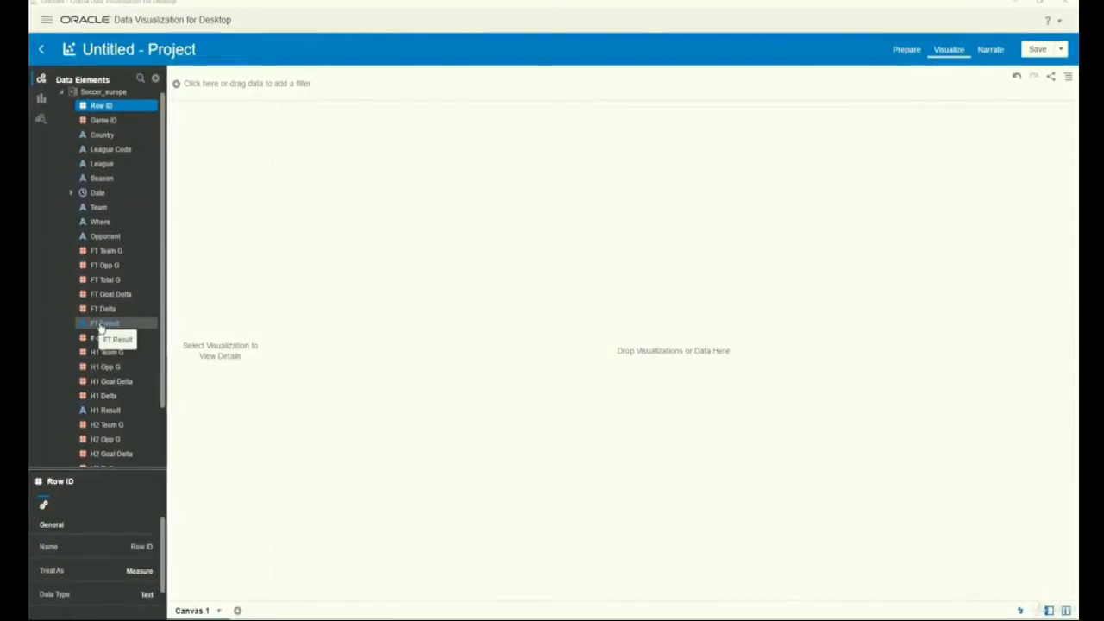
Launch Explain on the FT Result data element to see its basic facts and donut chart.
right_click(103, 322)
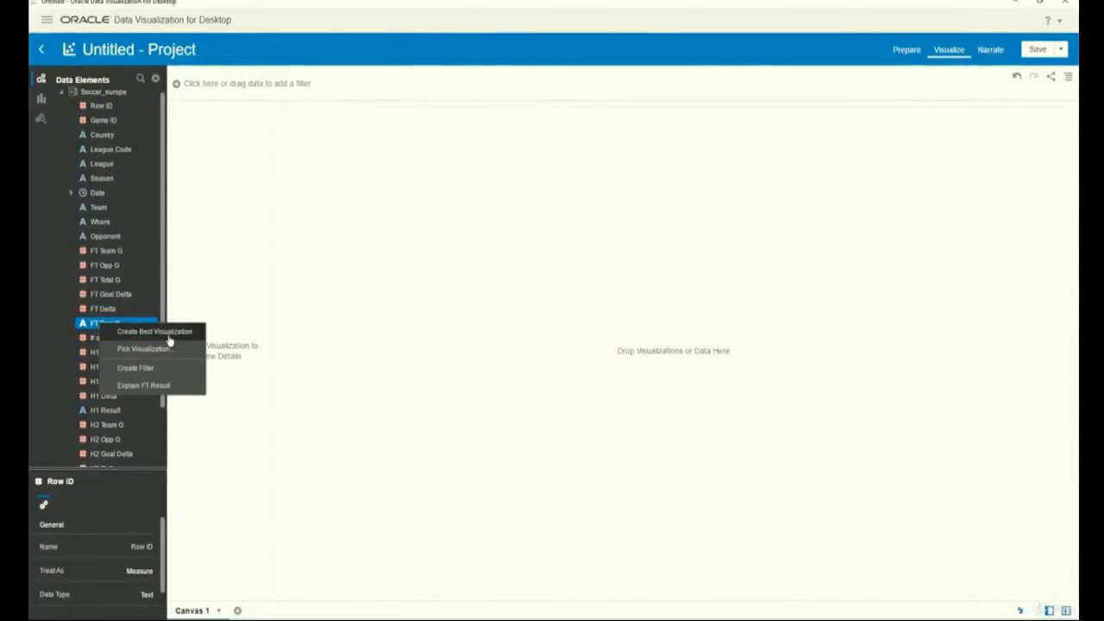
mouse_move(134, 367)
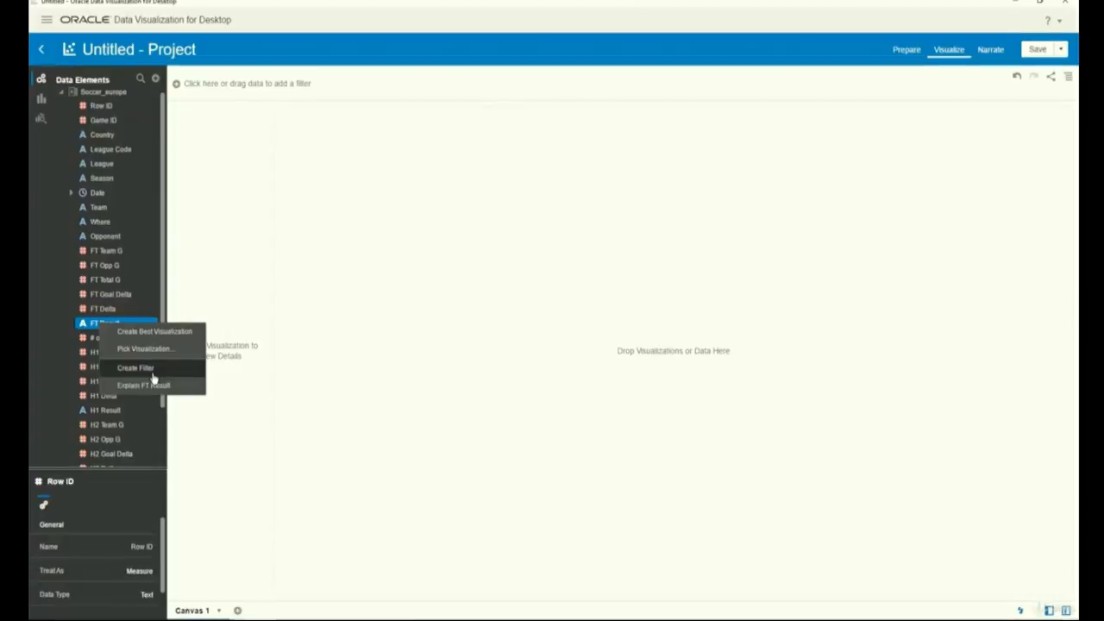
left_click(142, 385)
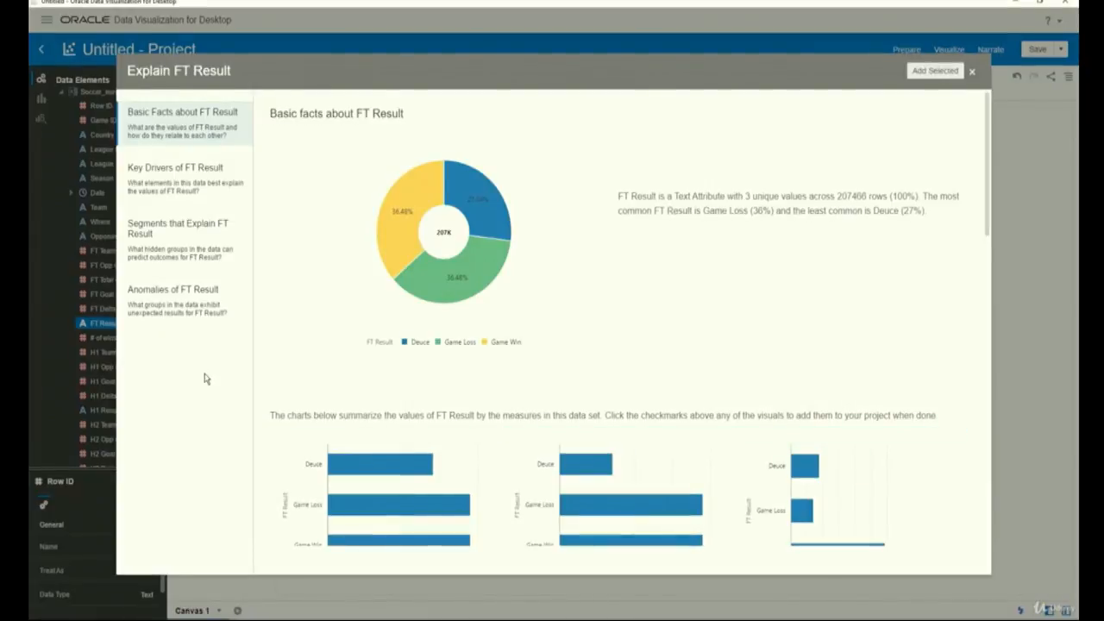
Switch the Explain dialog to Key Drivers of FT Result showing stacked bar charts.
left_click(183, 122)
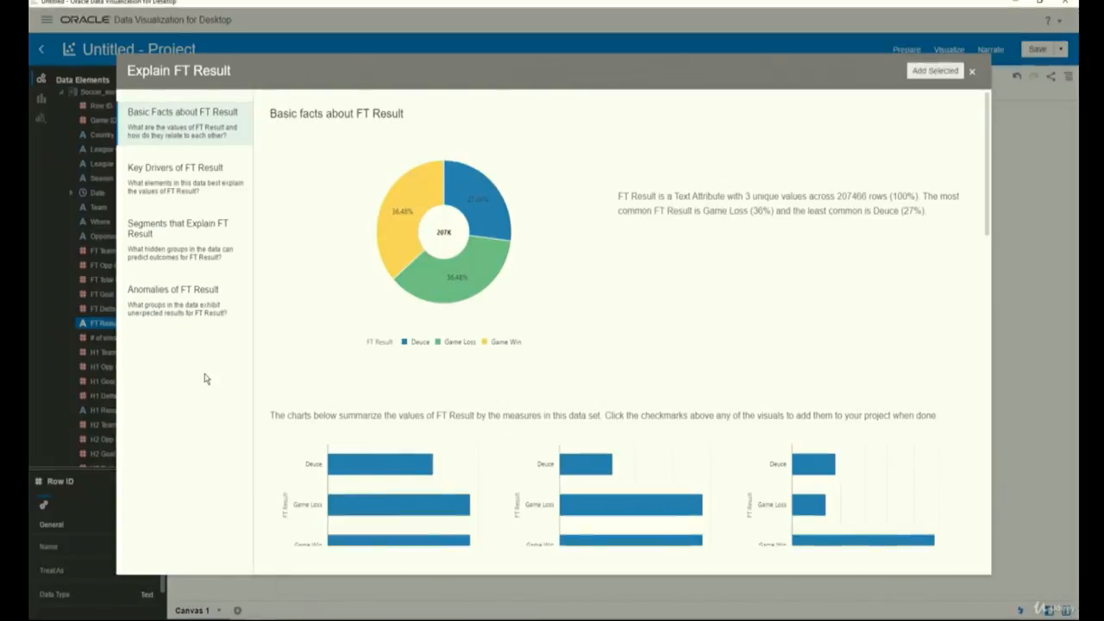
left_click(176, 168)
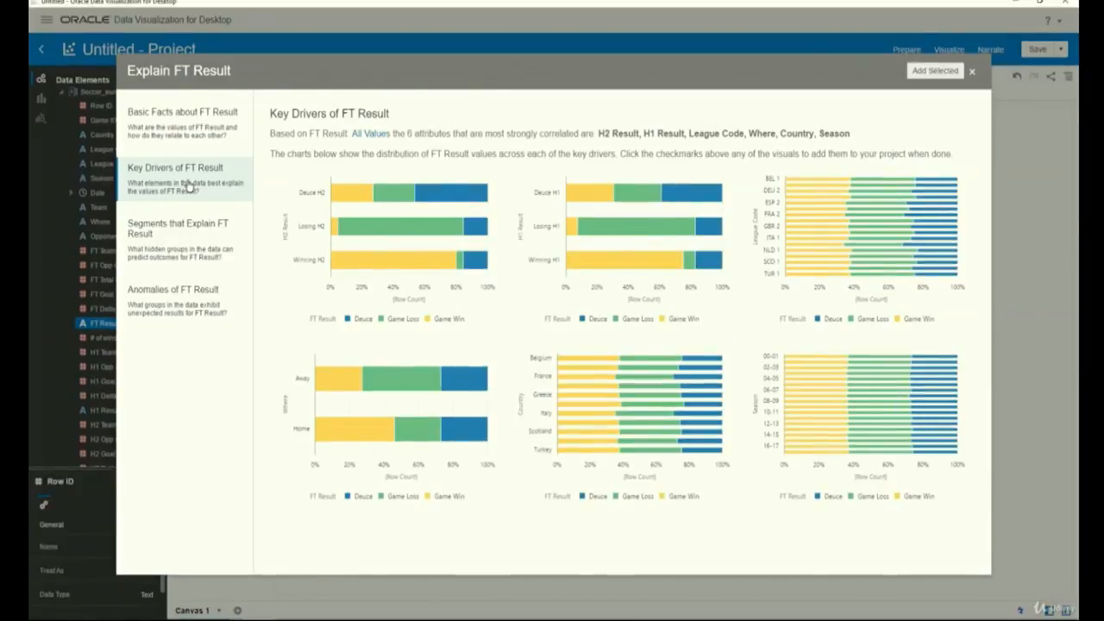
Show the Segments that Explain FT Result section with its three segments.
left_click(178, 227)
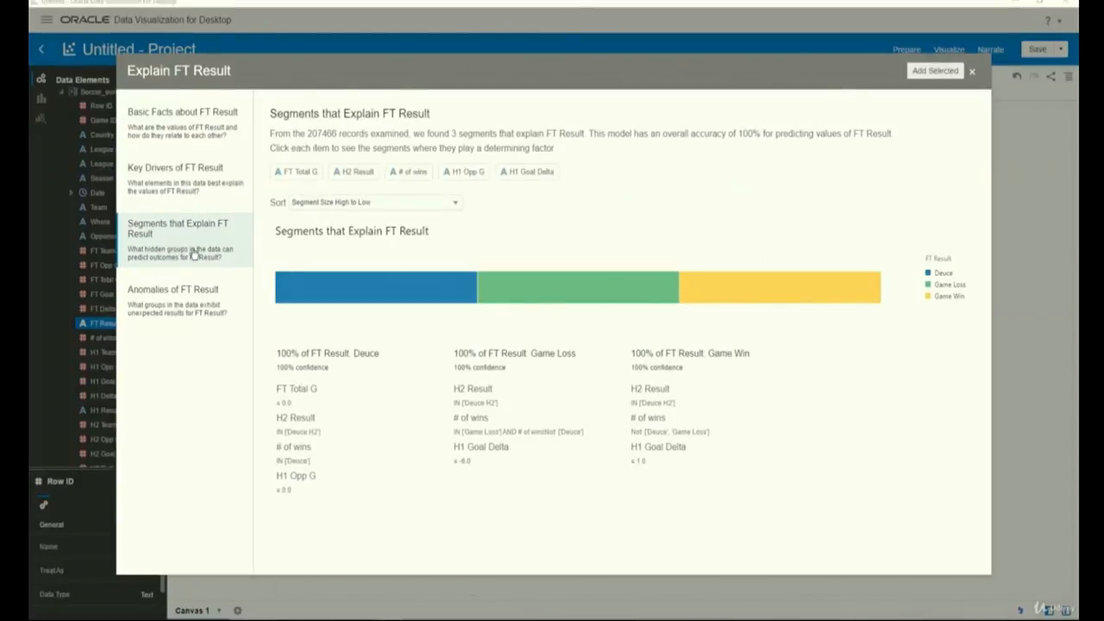
mouse_move(257, 390)
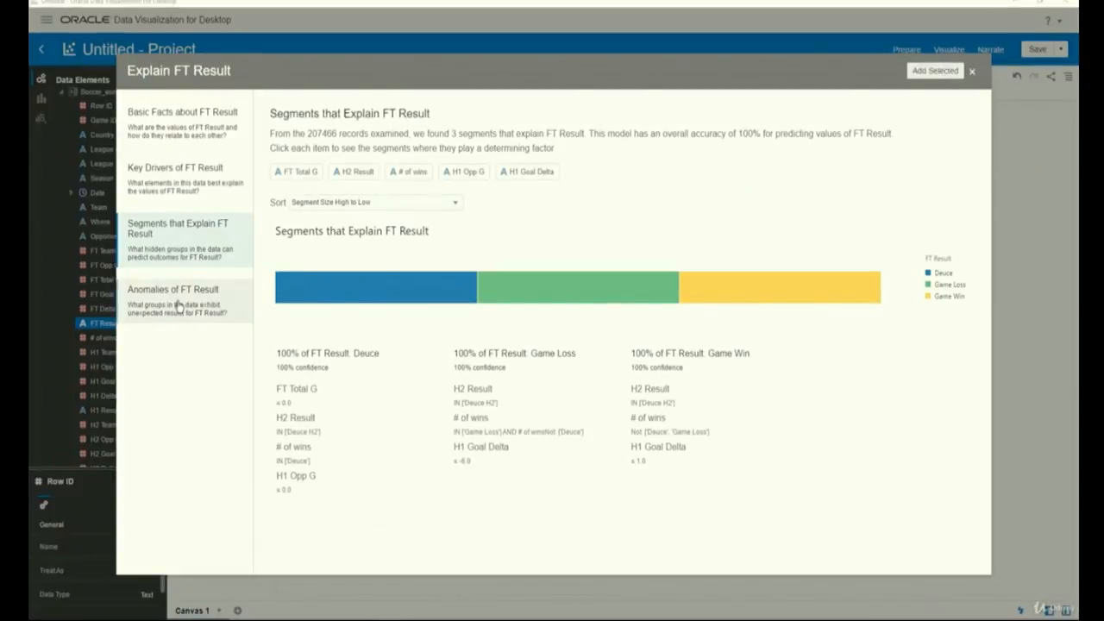
Review the Anomalies of FT Result outliers, then return to Basic Facts about FT Result.
left_click(172, 290)
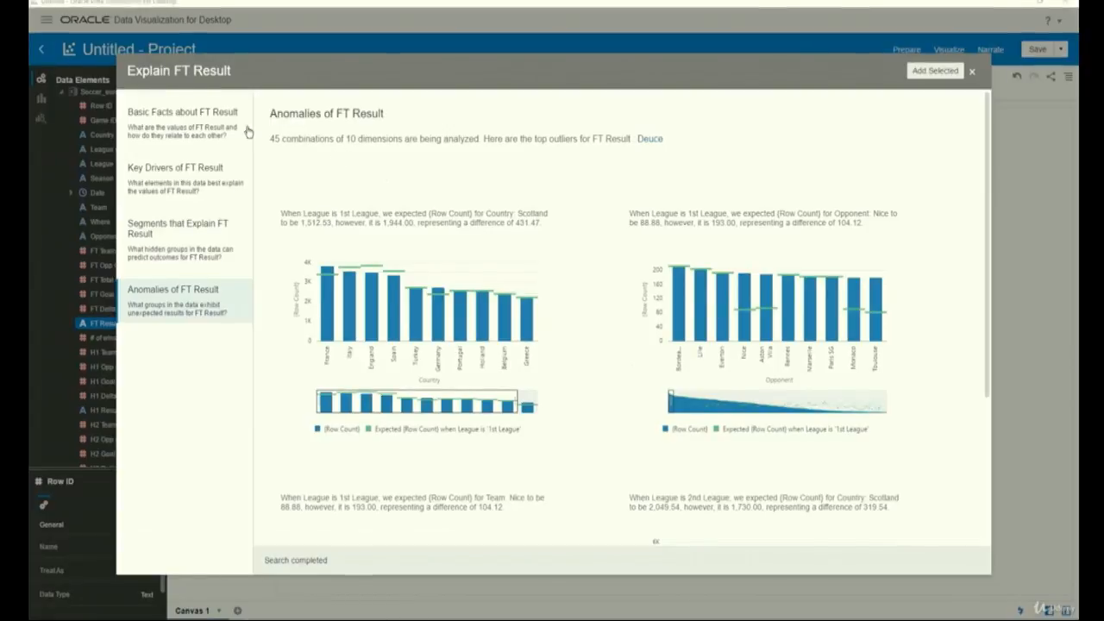
left_click(183, 124)
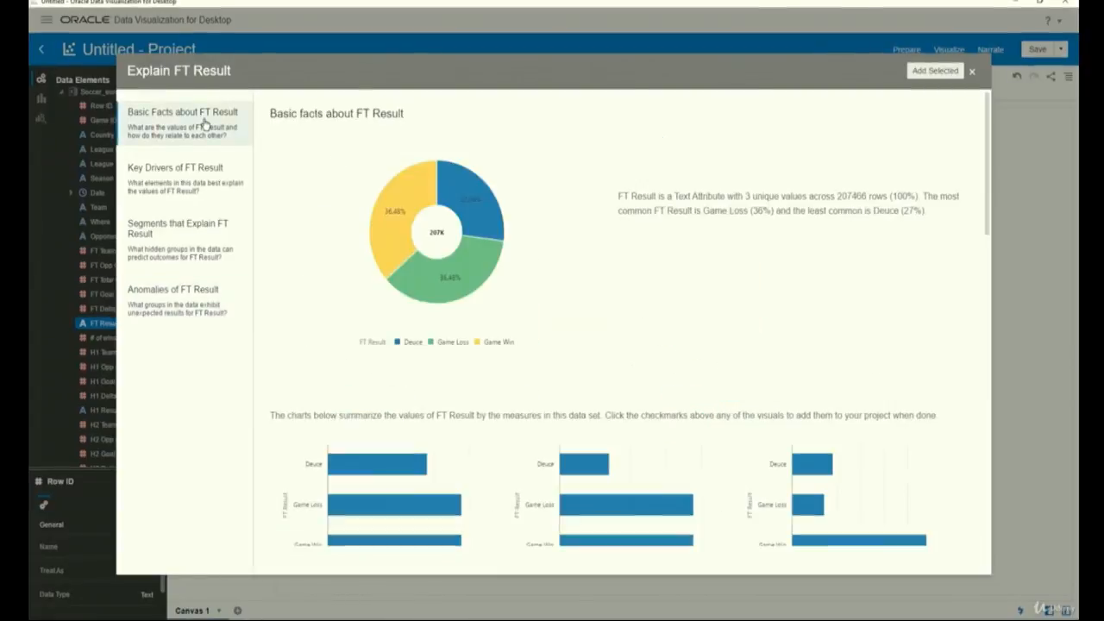
mouse_move(548, 184)
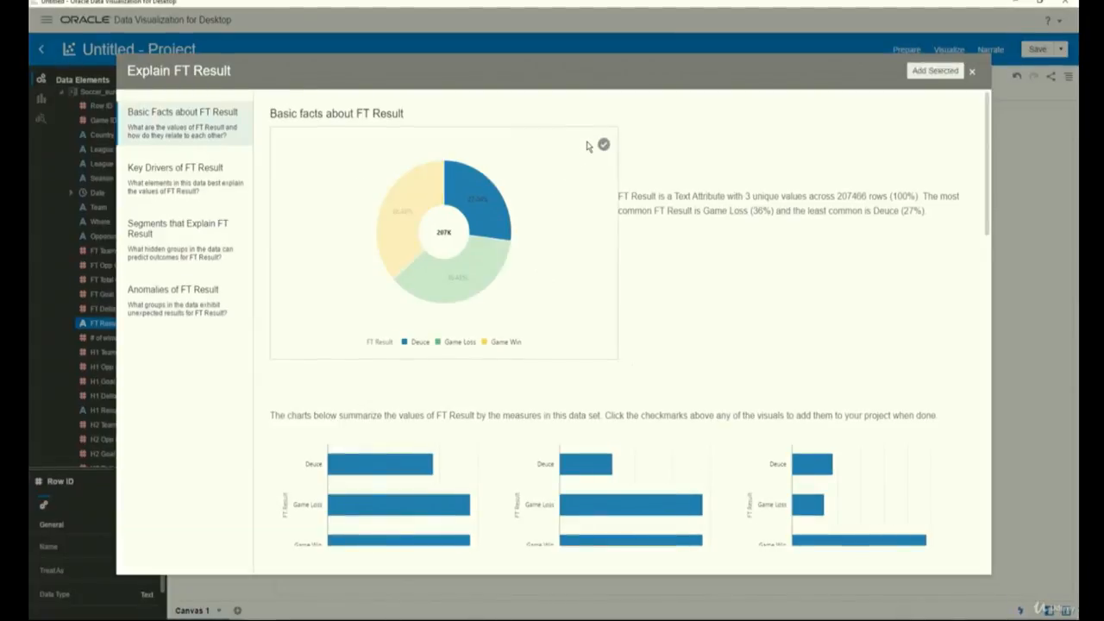
Check the FT Result donut chart so it is selected for adding to the project.
left_click(604, 145)
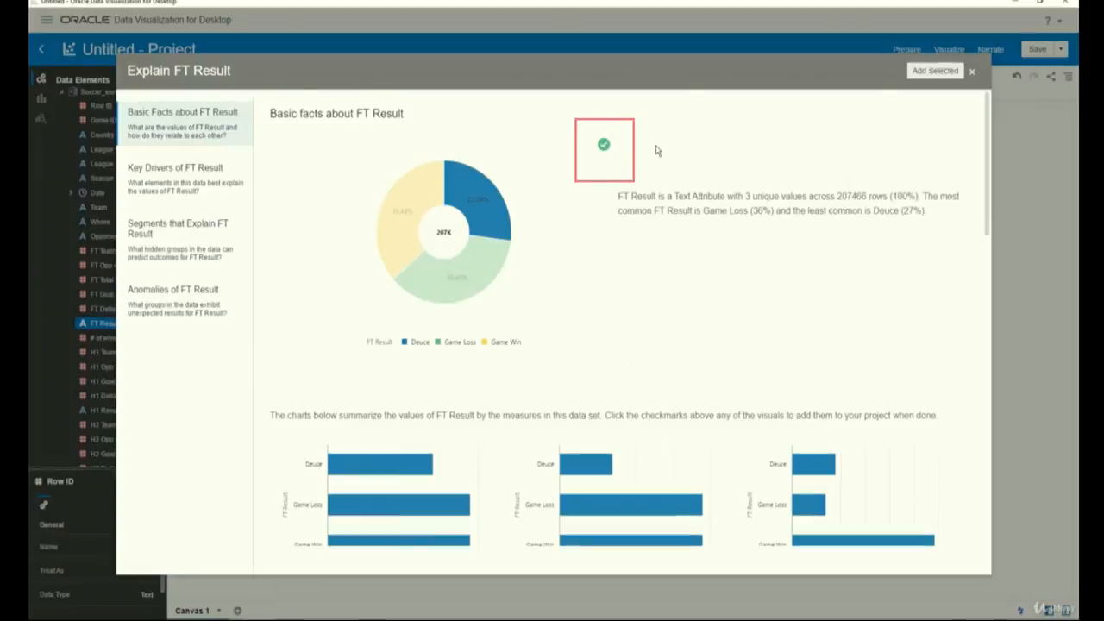